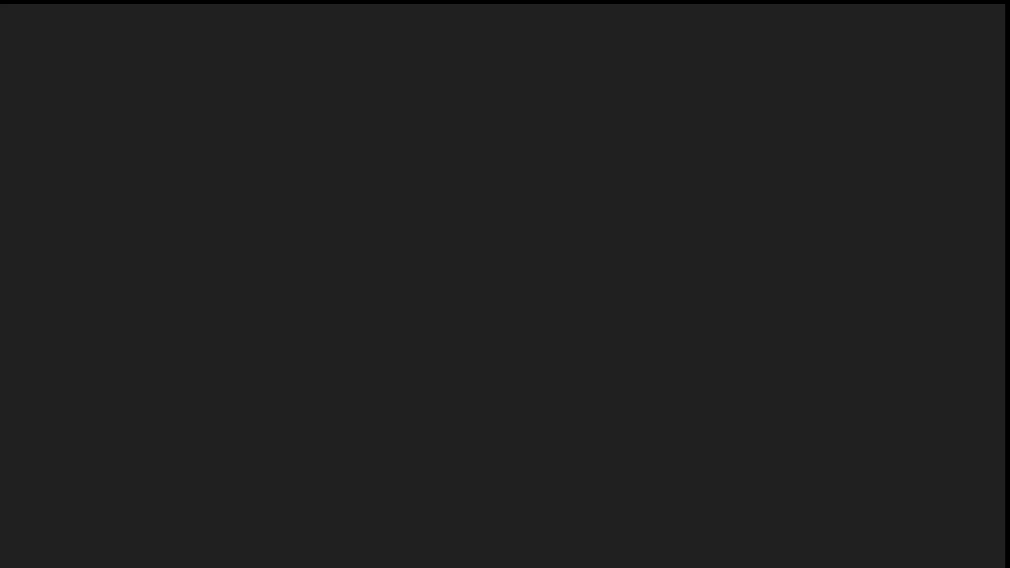
{"action": "mouse_move", "coordinate": [442, 503]}
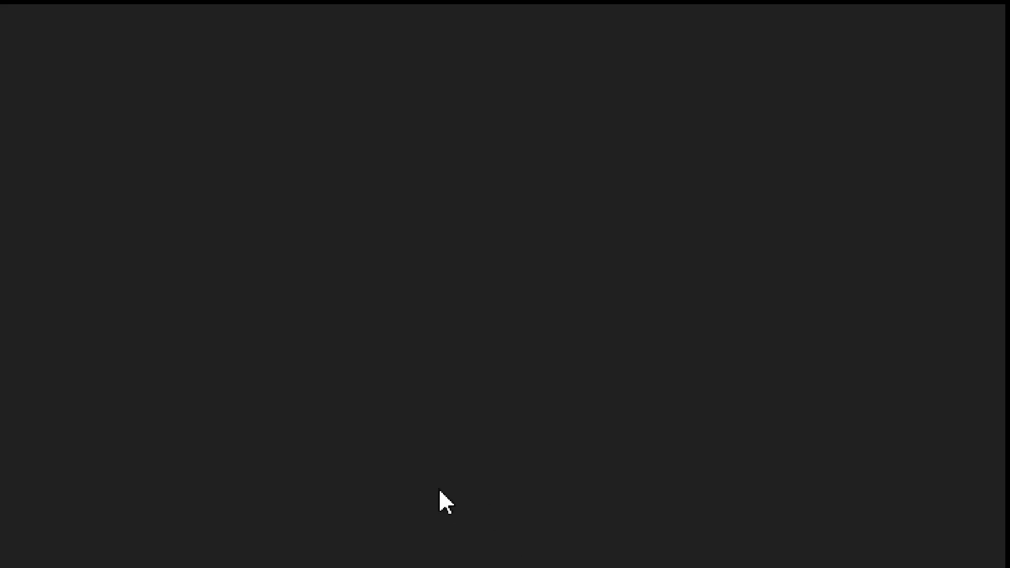
{"action": "mouse_move", "coordinate": [328, 484]}
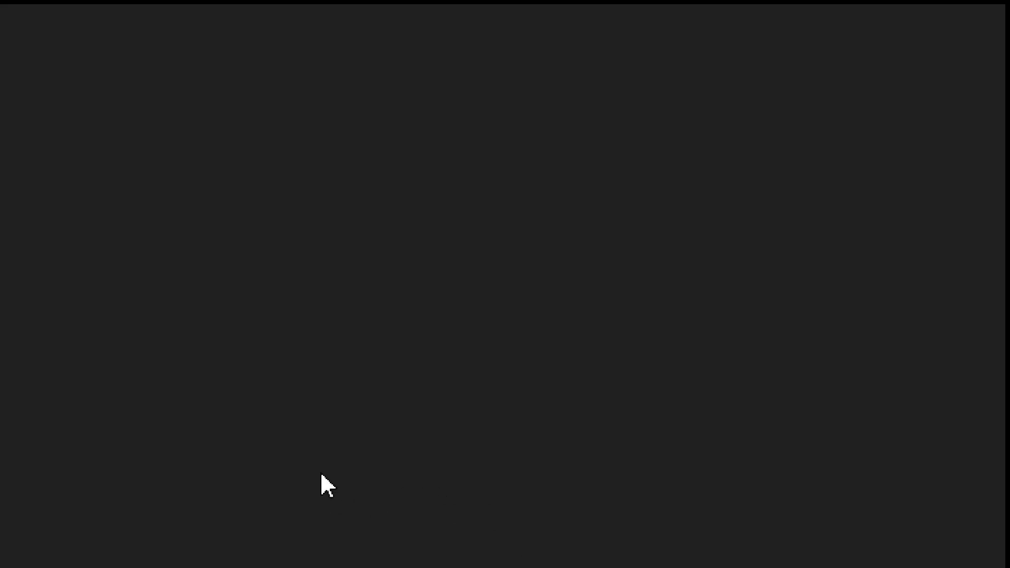
{"action": "mouse_move", "coordinate": [155, 560]}
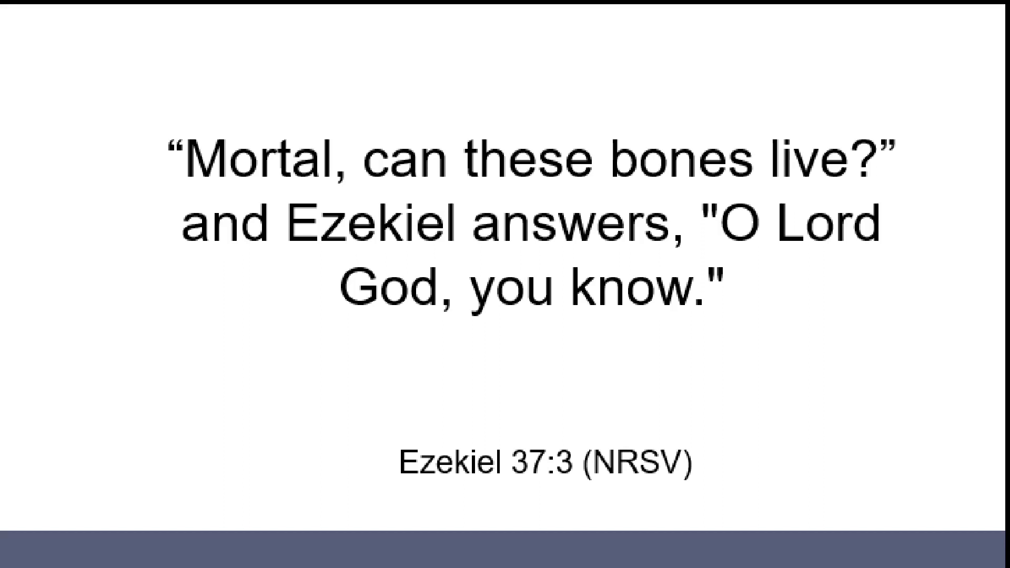
{"action": "key", "text": "Right"}
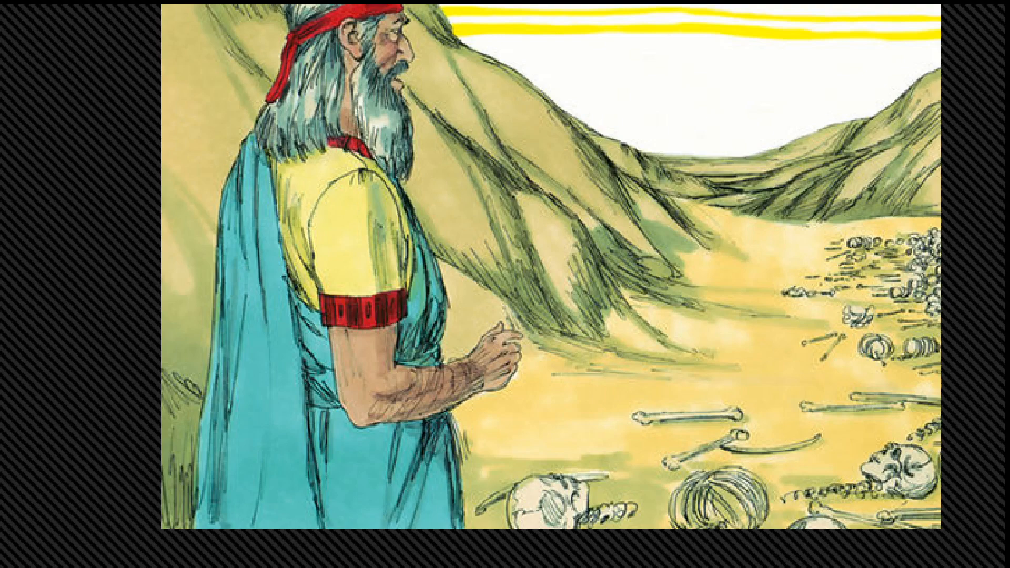
{"action": "key", "text": "right"}
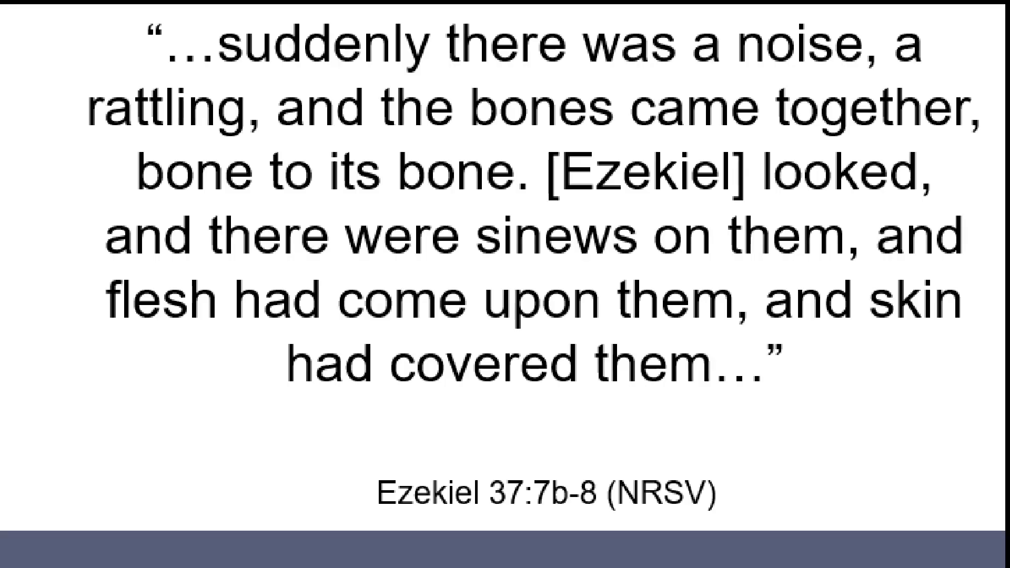